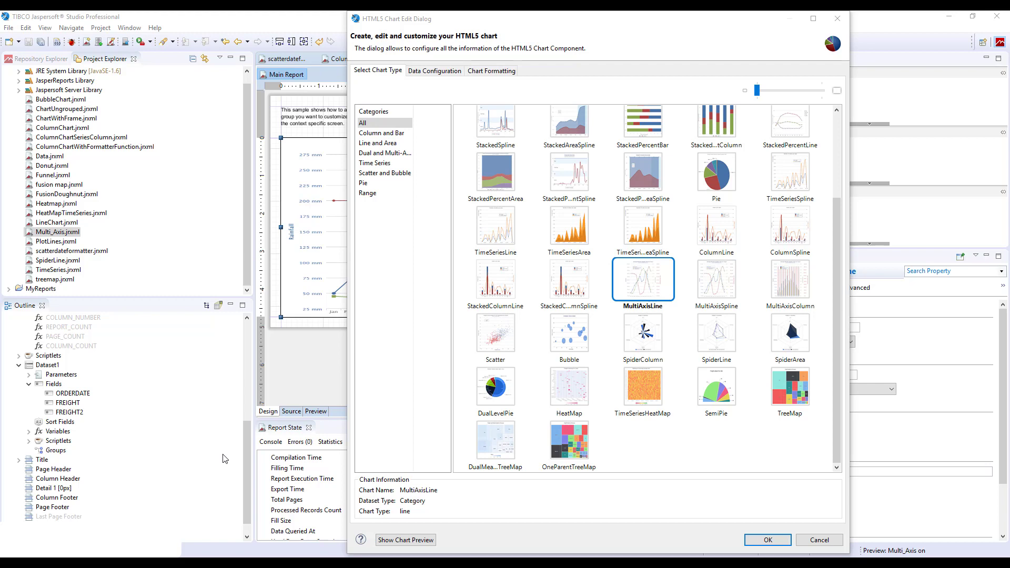
pyautogui.moveTo(701, 292)
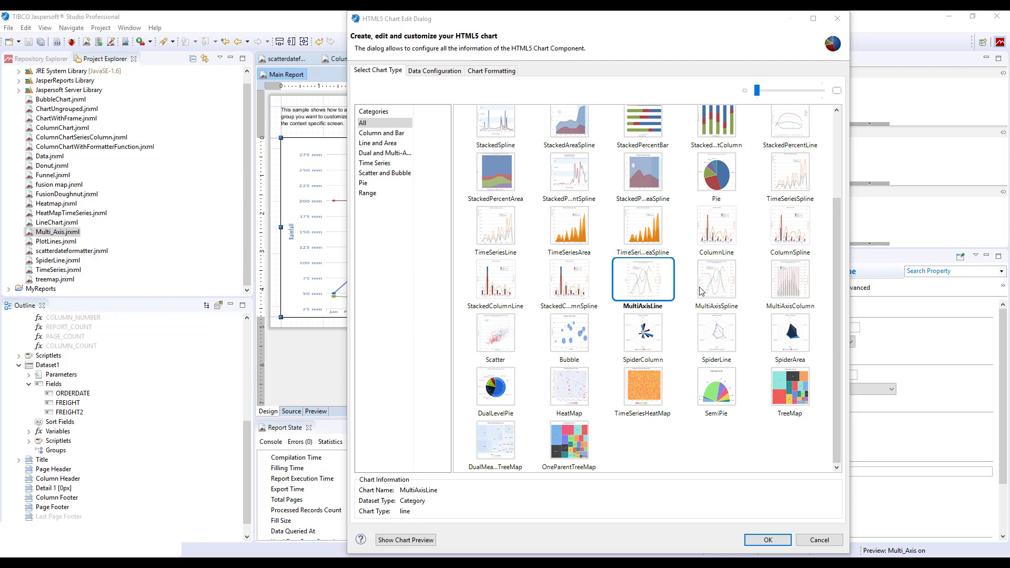
pyautogui.moveTo(778, 293)
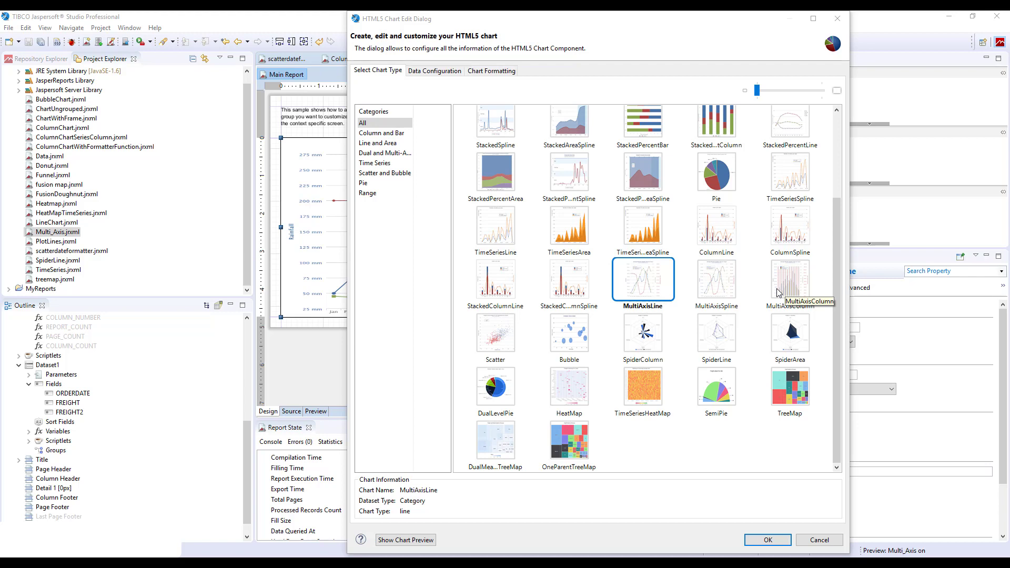
pyautogui.moveTo(780, 291)
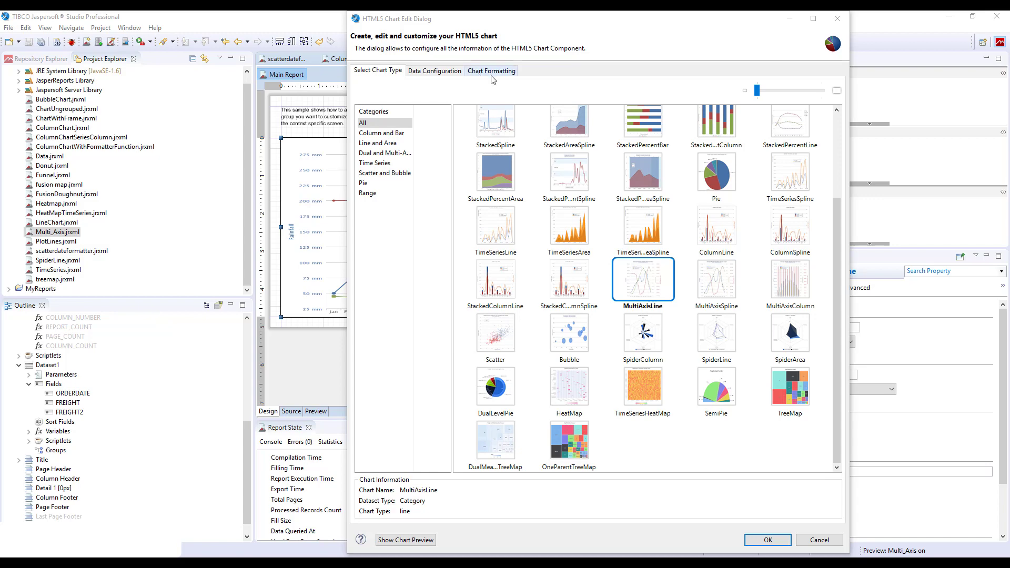
# - Check Series 1 on FREIGHT and Series 2 on FREIGHT2, adding then removing an extra Series 3
pyautogui.click(434, 71)
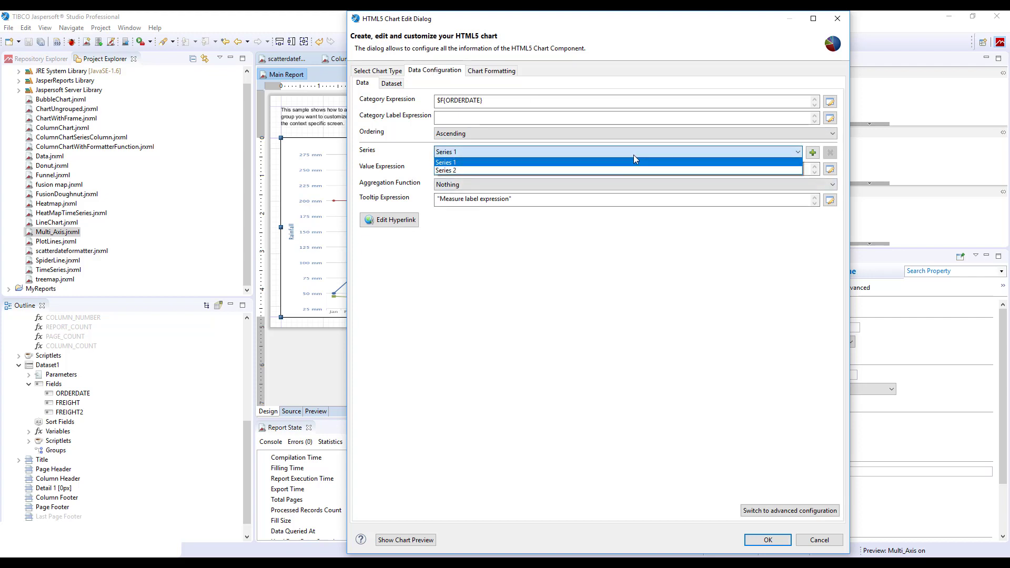
pyautogui.click(446, 162)
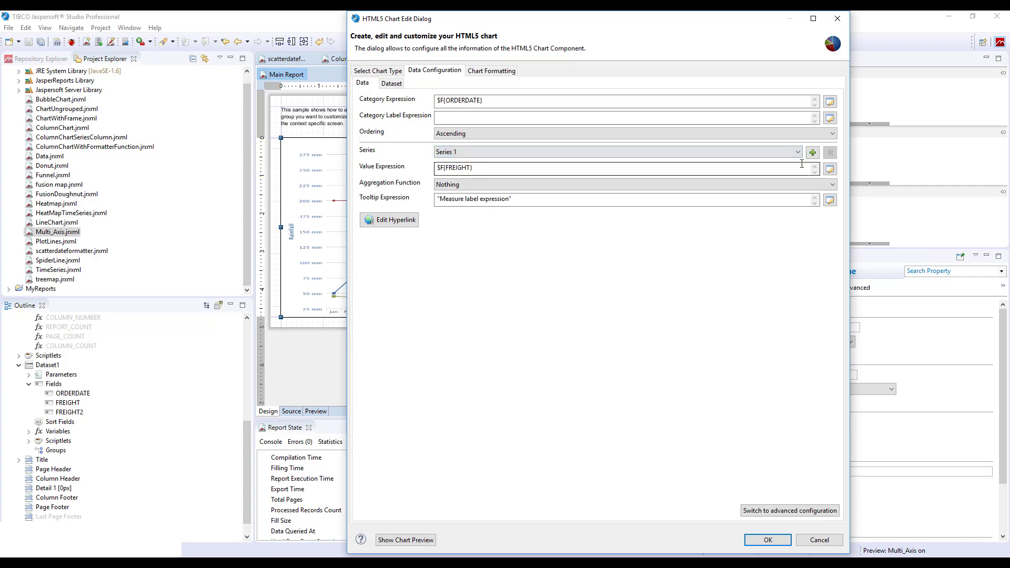
pyautogui.click(812, 152)
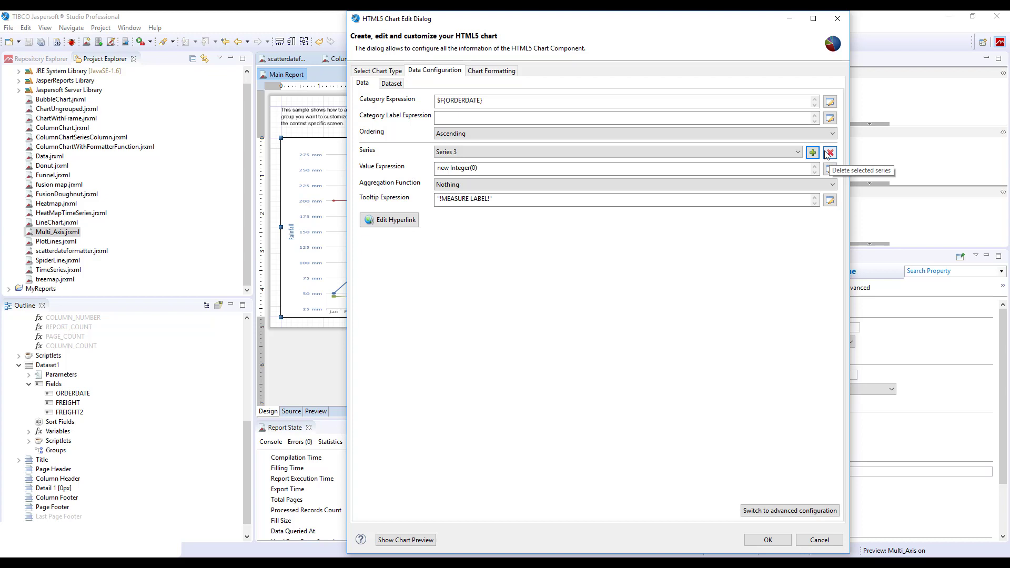
pyautogui.click(830, 153)
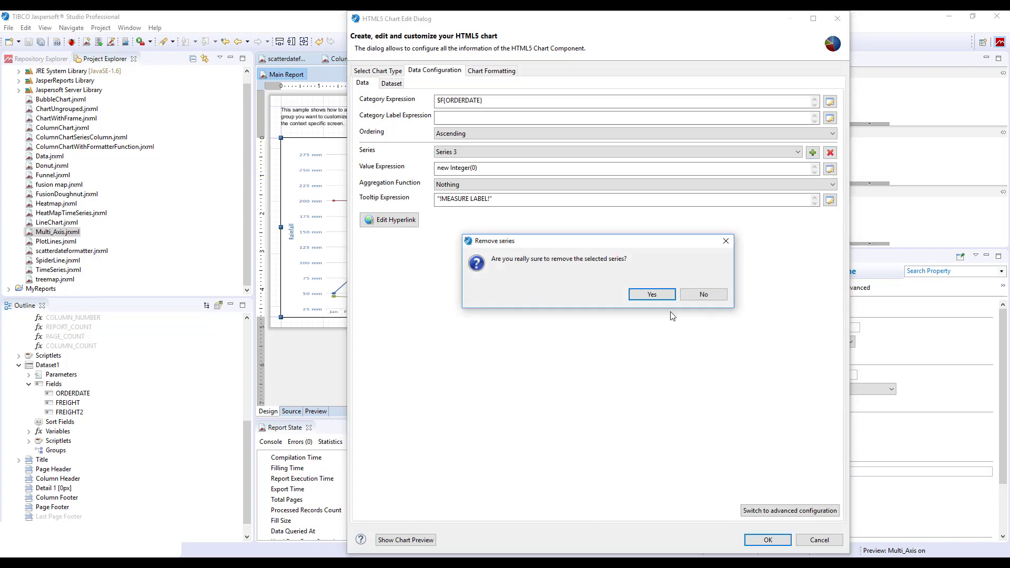
pyautogui.click(651, 295)
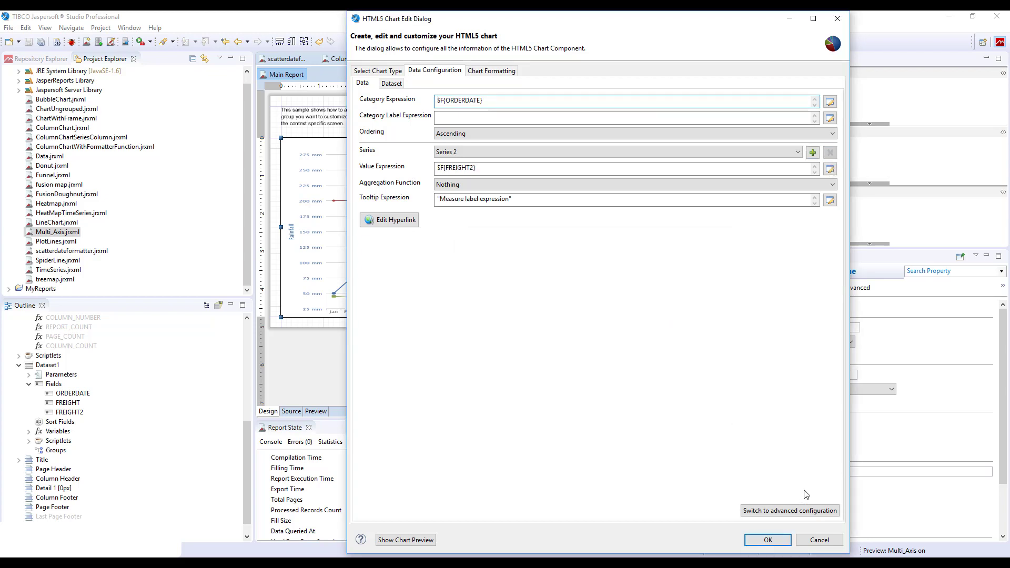
# - Switch the data to the advanced layout with one category level and Measure1, Measure2
pyautogui.click(789, 511)
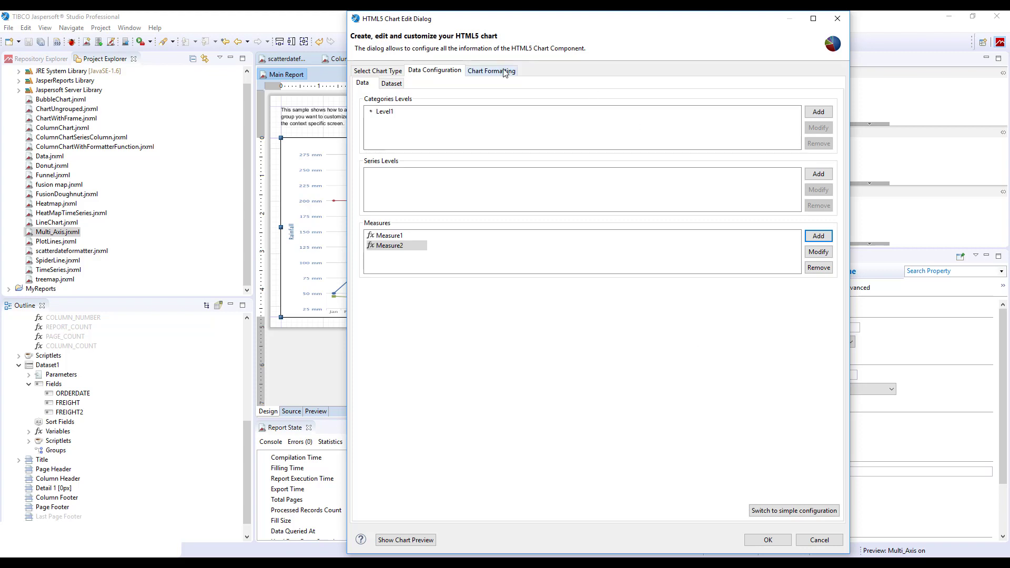
# - Show the advanced chart formatting's Context specific list with its two yAxis entries
pyautogui.click(490, 70)
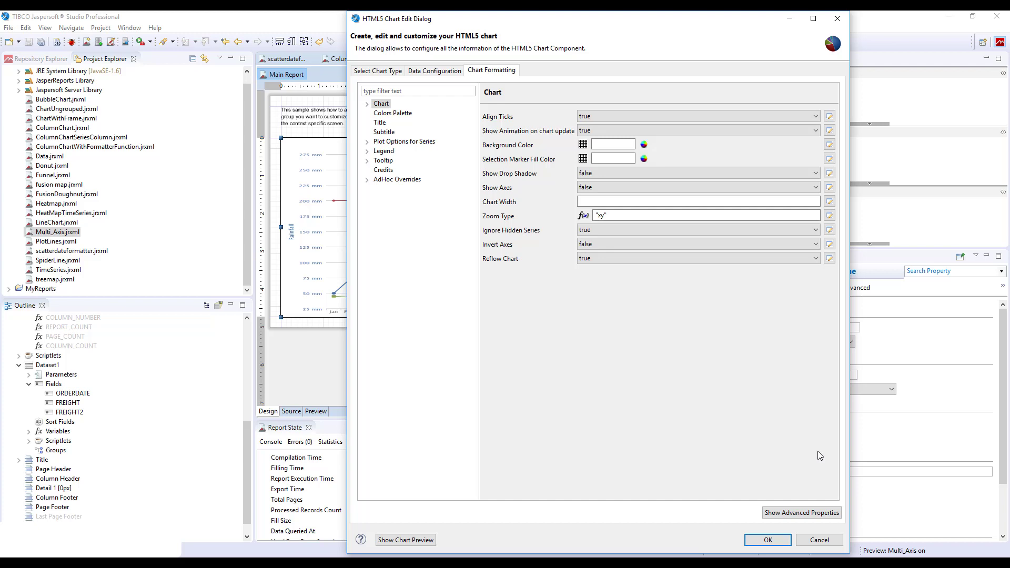
pyautogui.click(801, 512)
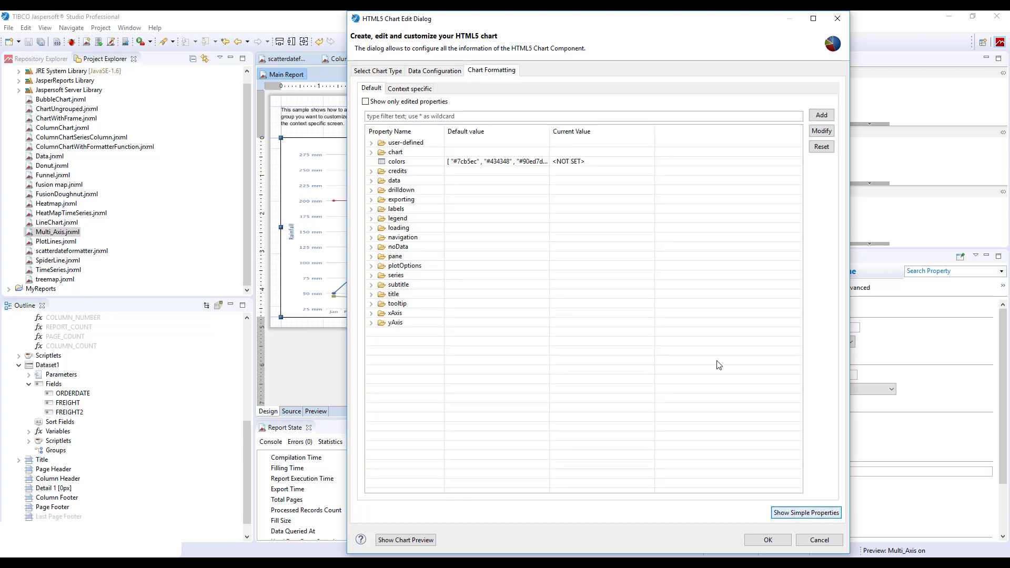
pyautogui.click(409, 88)
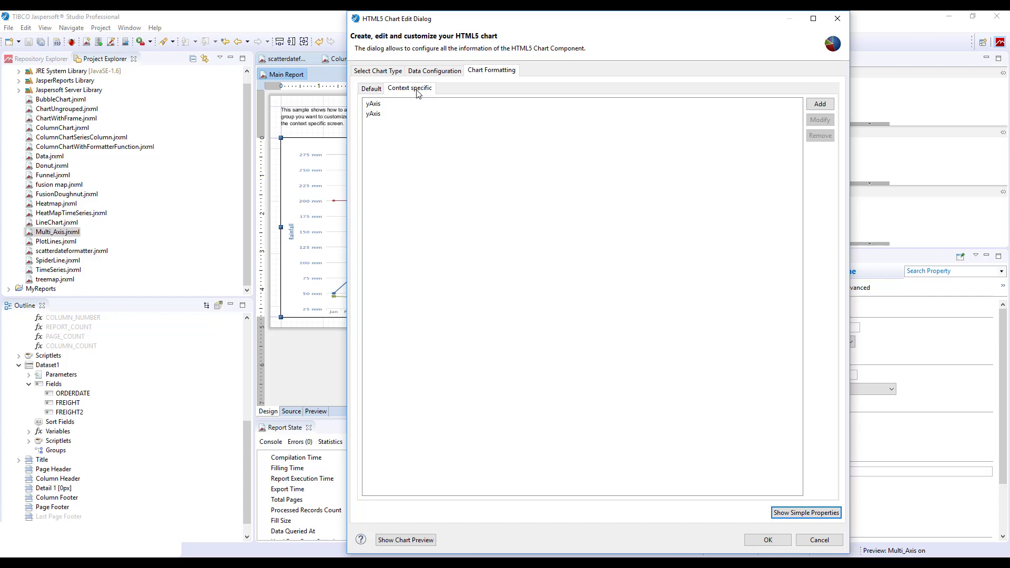
pyautogui.moveTo(379, 102)
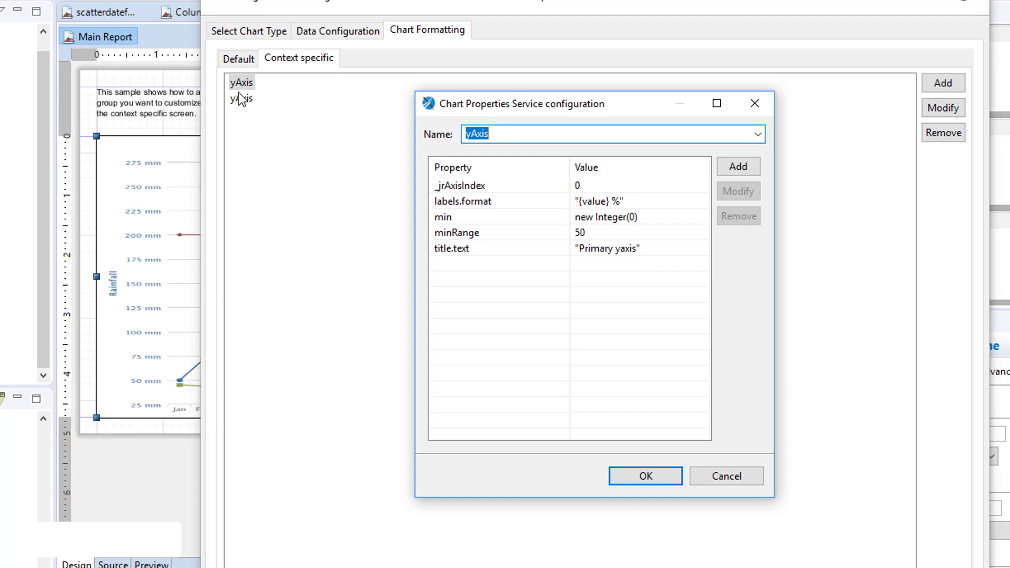
pyautogui.moveTo(241, 91)
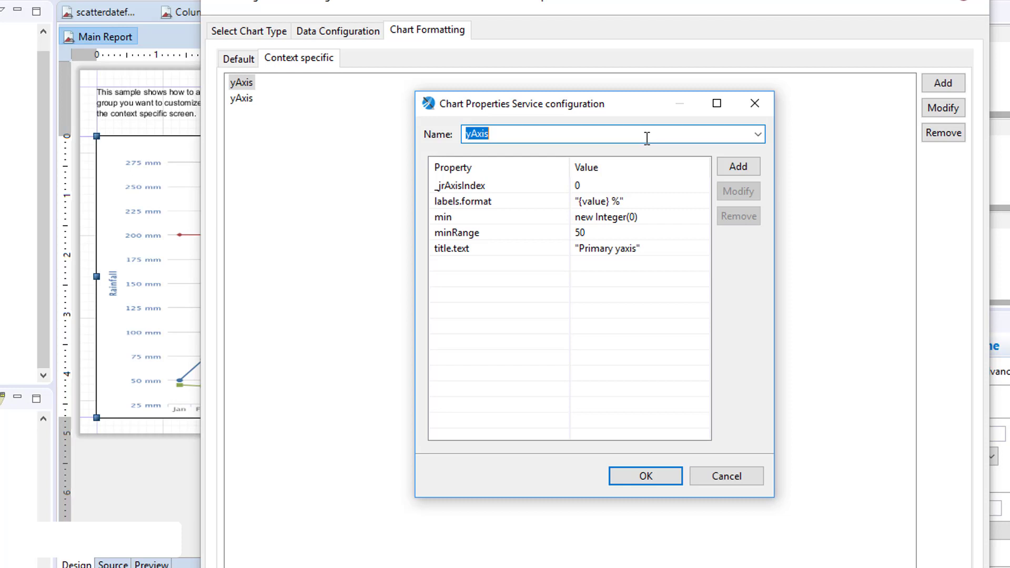
# - Inspect the primary yAxis properties (index 0, Primary yaxis) and close them unchanged
pyautogui.click(480, 186)
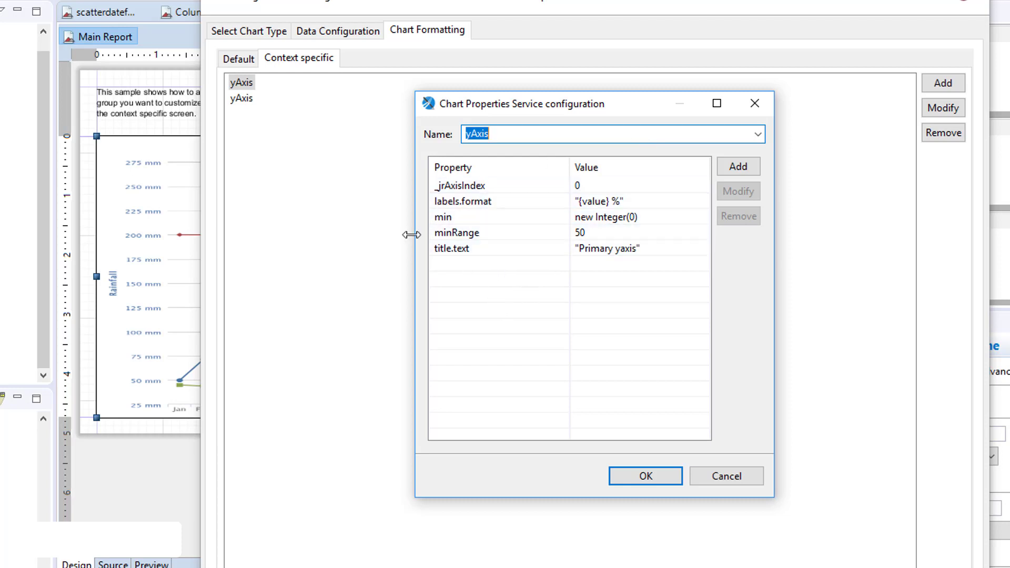
pyautogui.click(462, 185)
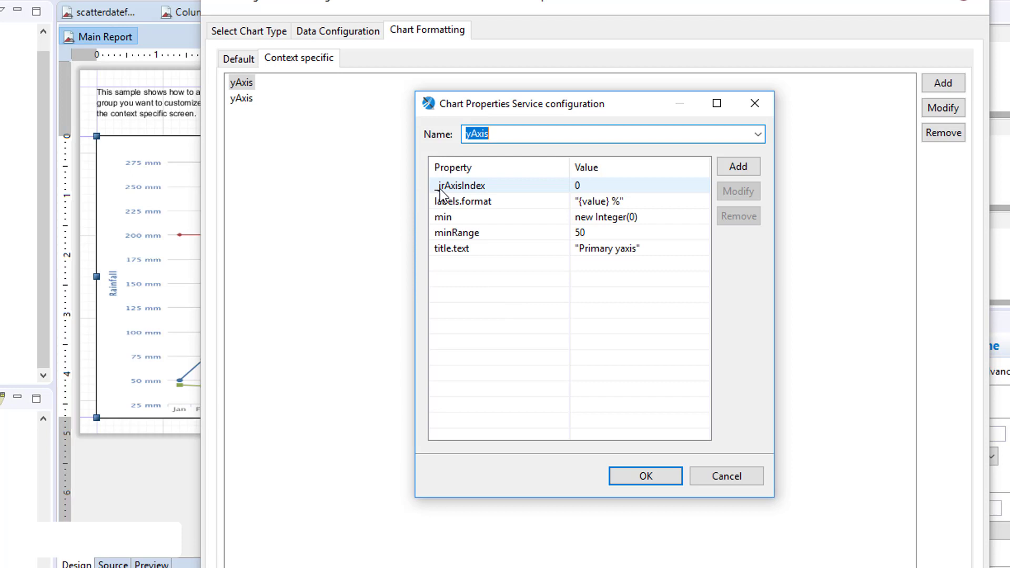
pyautogui.moveTo(467, 196)
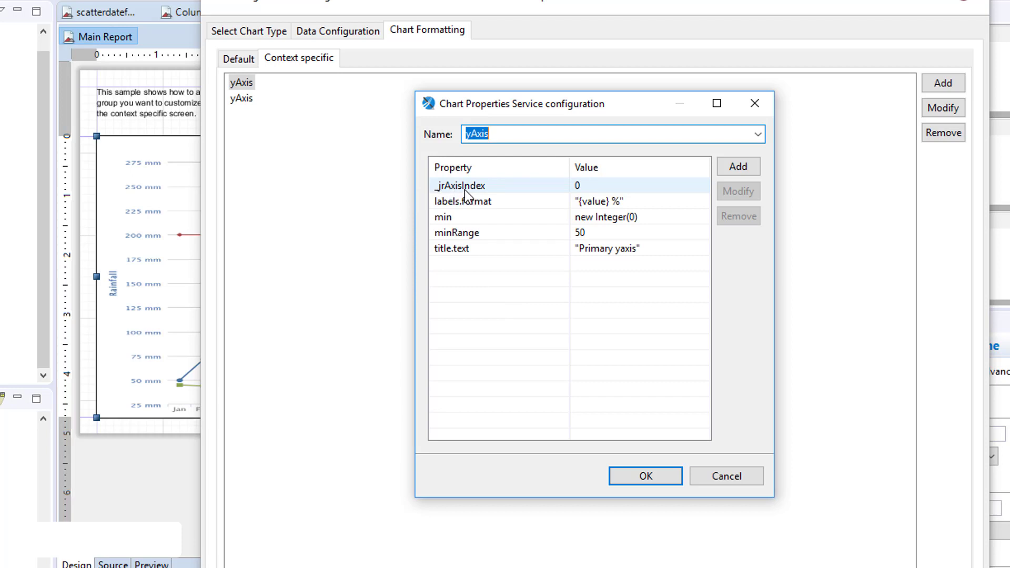
pyautogui.moveTo(572, 189)
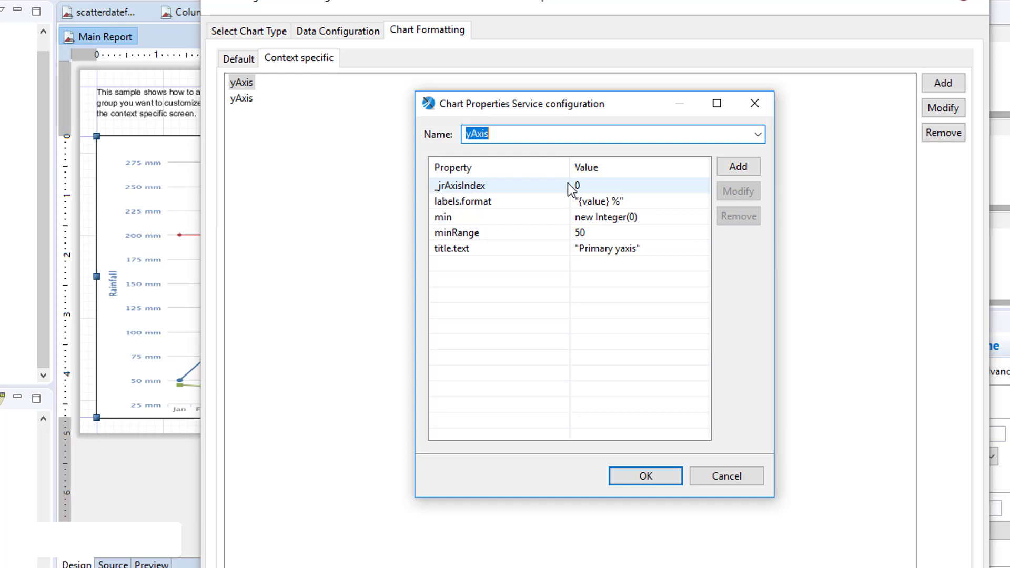
pyautogui.moveTo(612, 196)
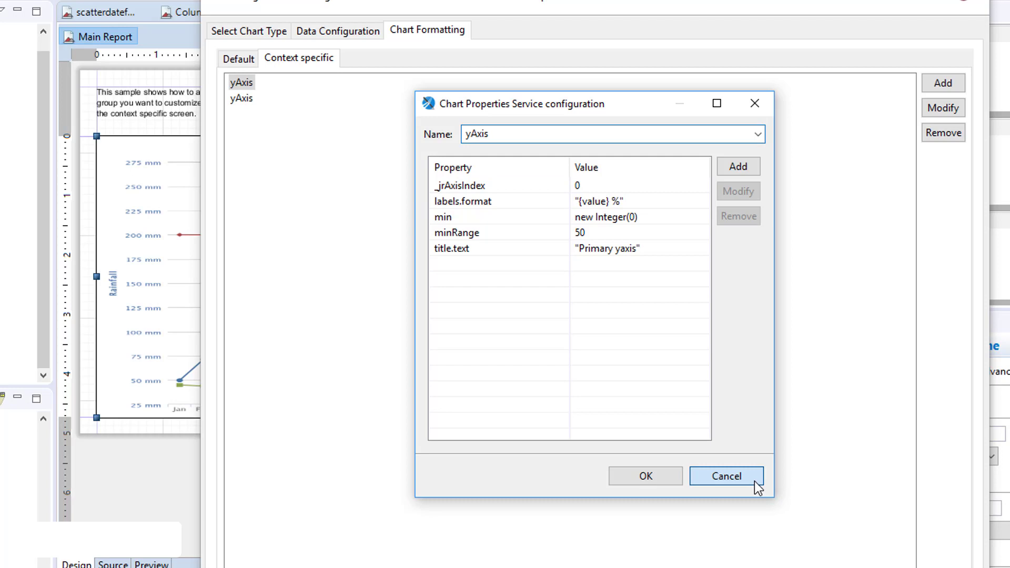
pyautogui.click(240, 98)
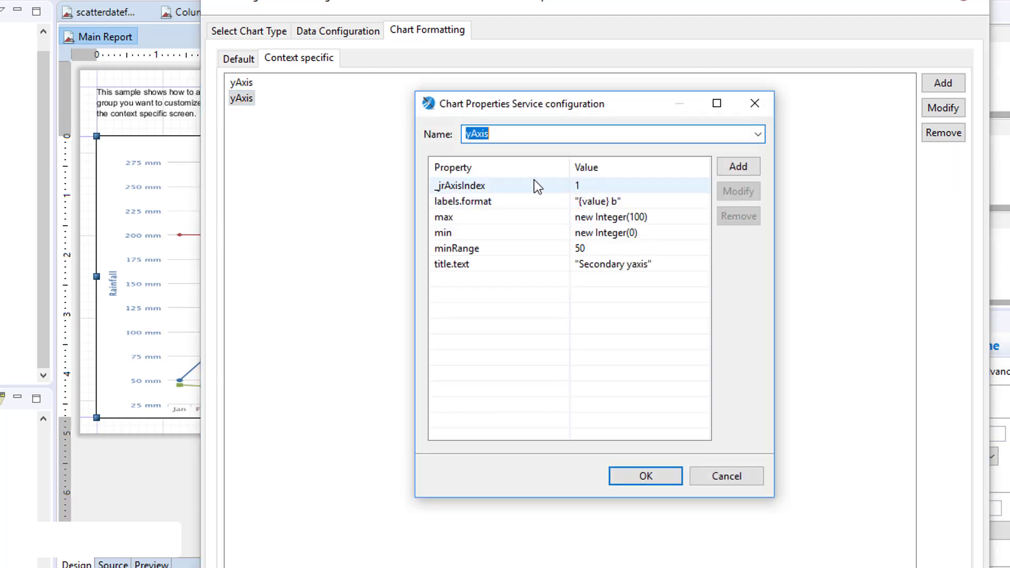
# - Close the secondary yAxis, glance at Measure1 and Measure2, then reopen and cancel the second yAxis
pyautogui.click(645, 475)
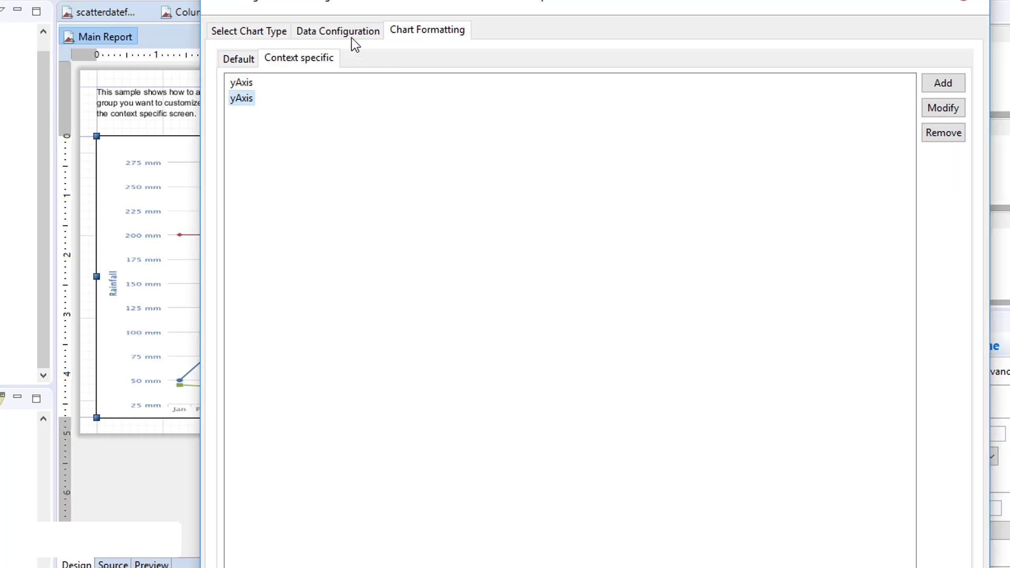
pyautogui.click(337, 30)
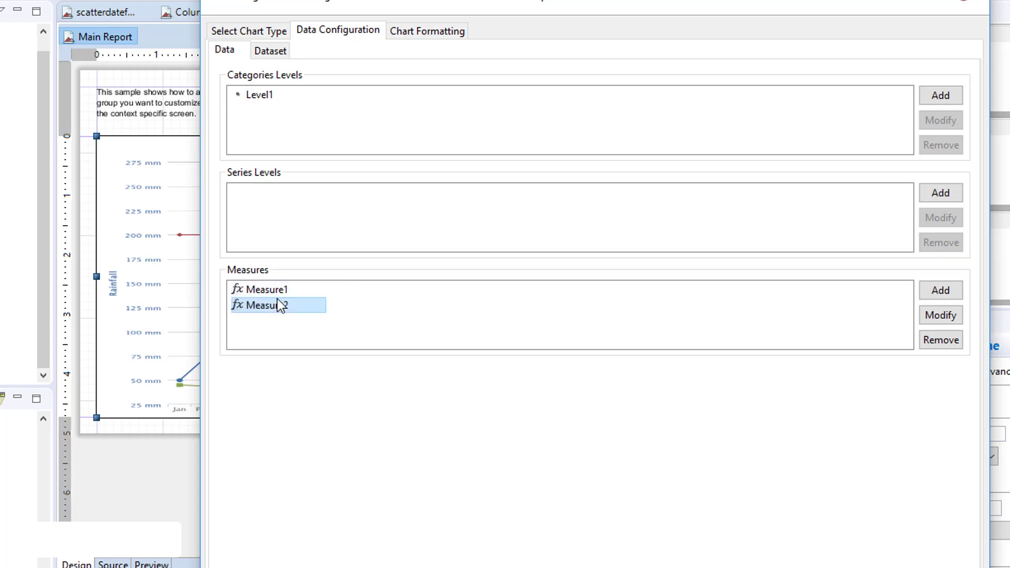
pyautogui.click(270, 289)
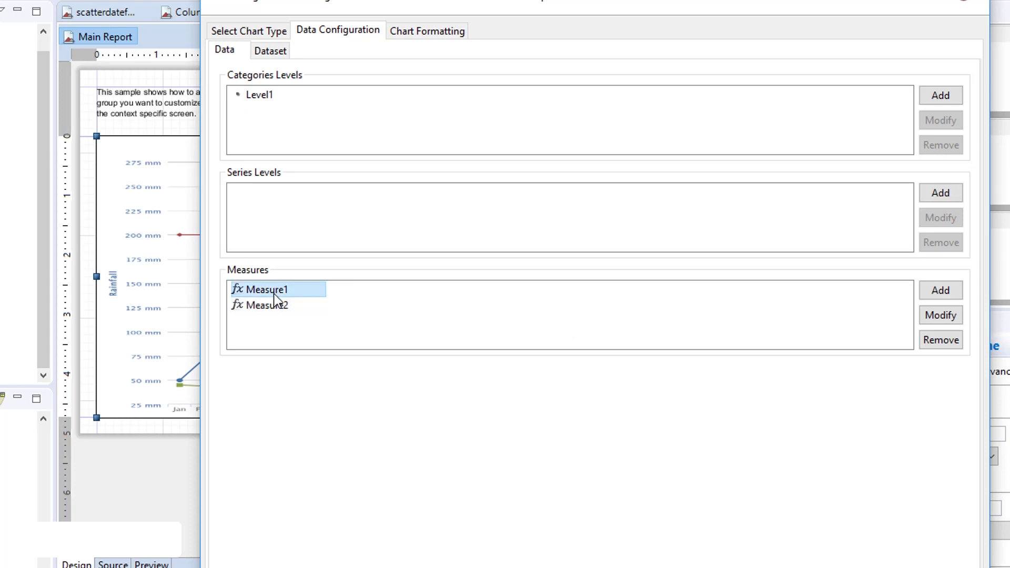
pyautogui.click(427, 30)
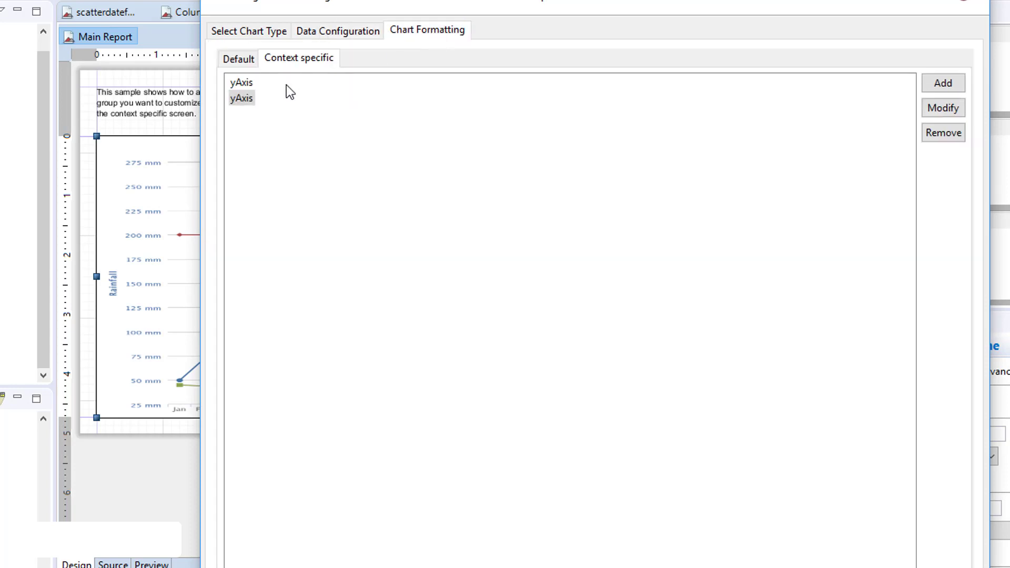
pyautogui.click(943, 108)
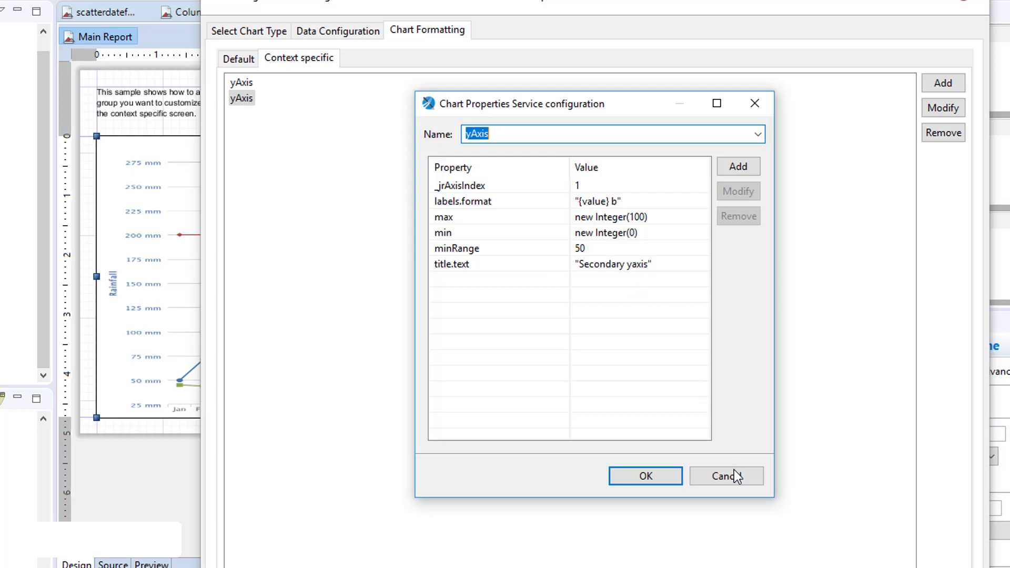
pyautogui.click(240, 82)
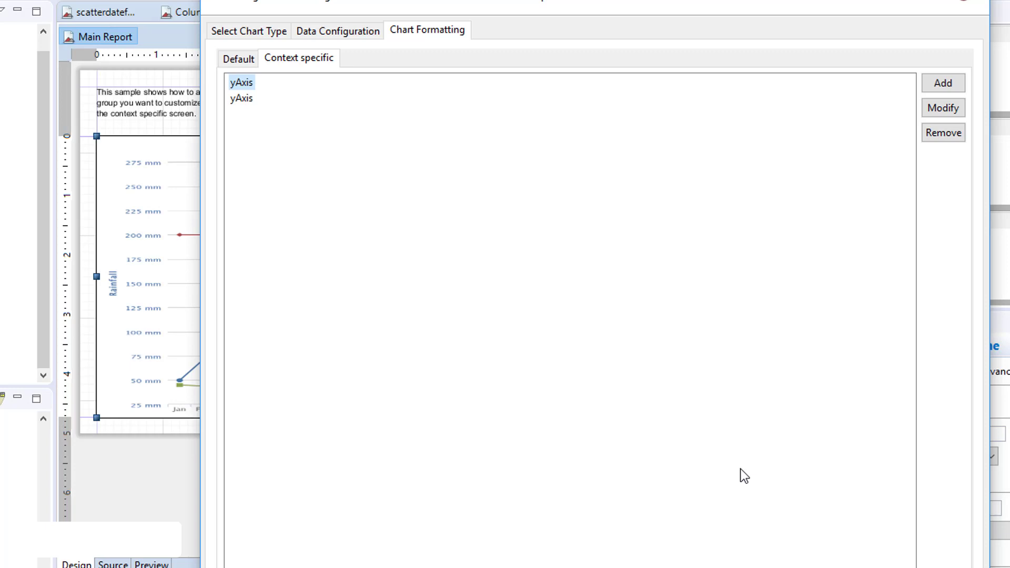
pyautogui.moveTo(732, 462)
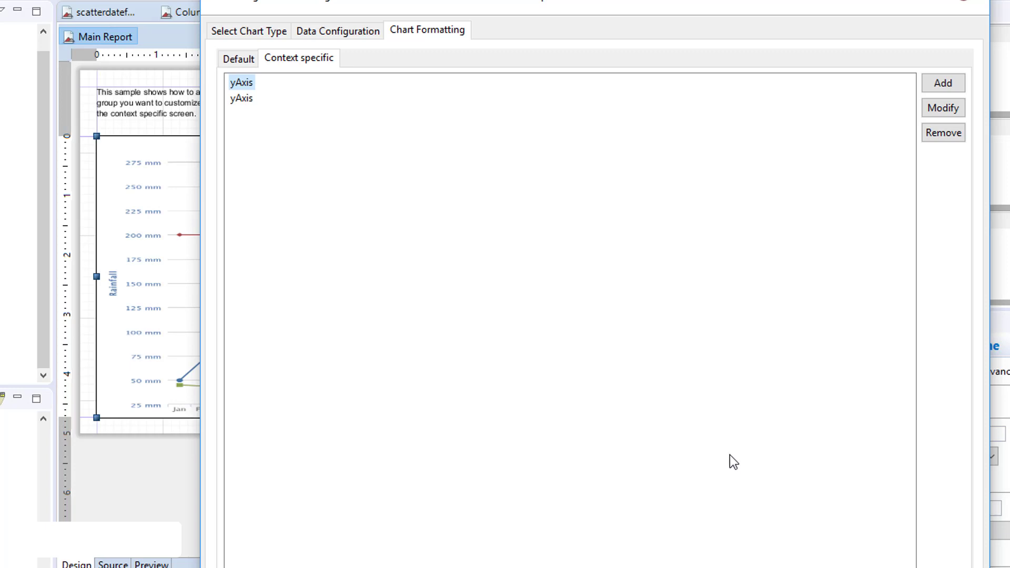
# - Review Measure1's advanced properties — type spline and tooltip.valueSuffix % — leaving them unchanged
pyautogui.click(337, 31)
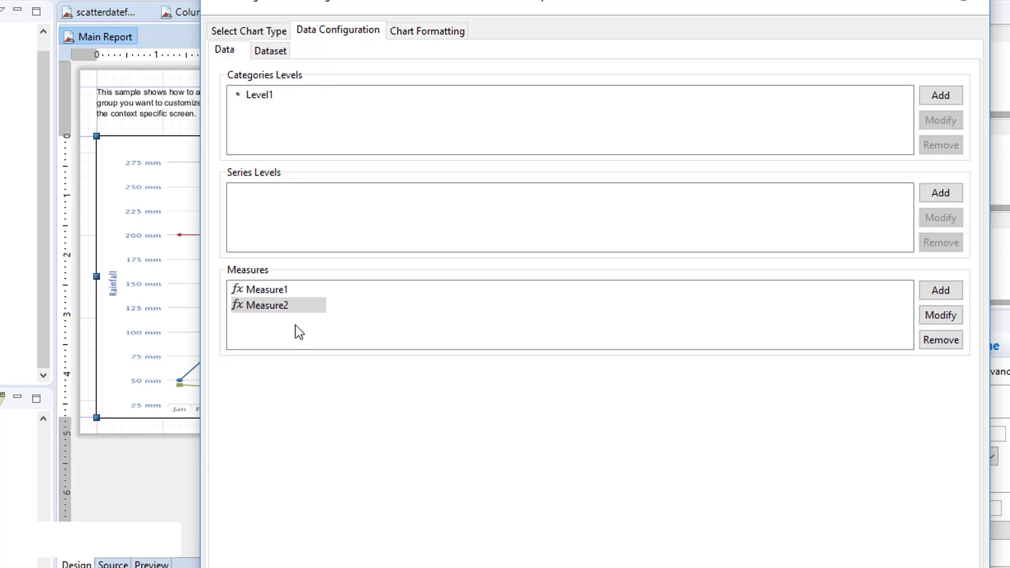
pyautogui.click(264, 289)
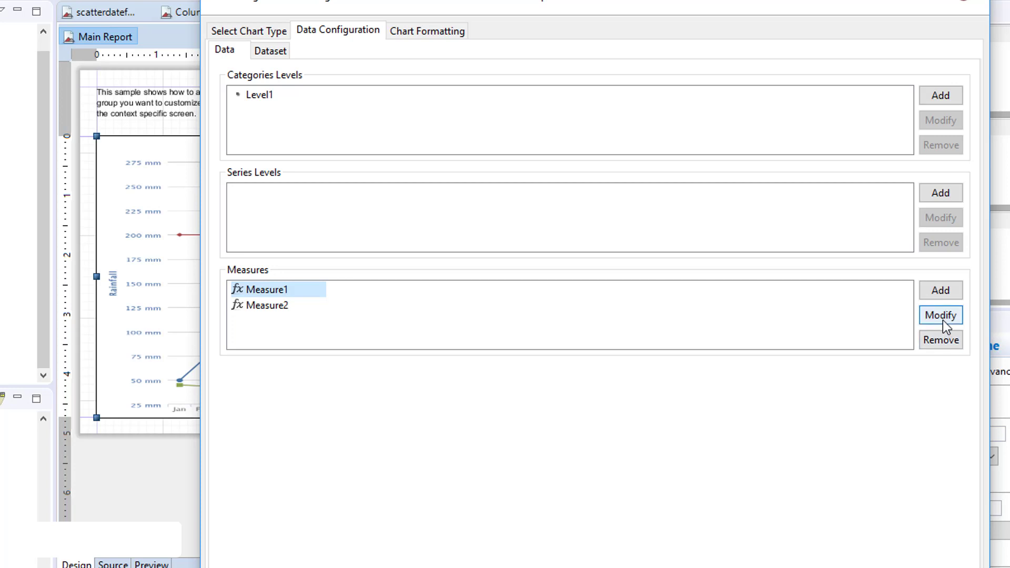
pyautogui.click(940, 316)
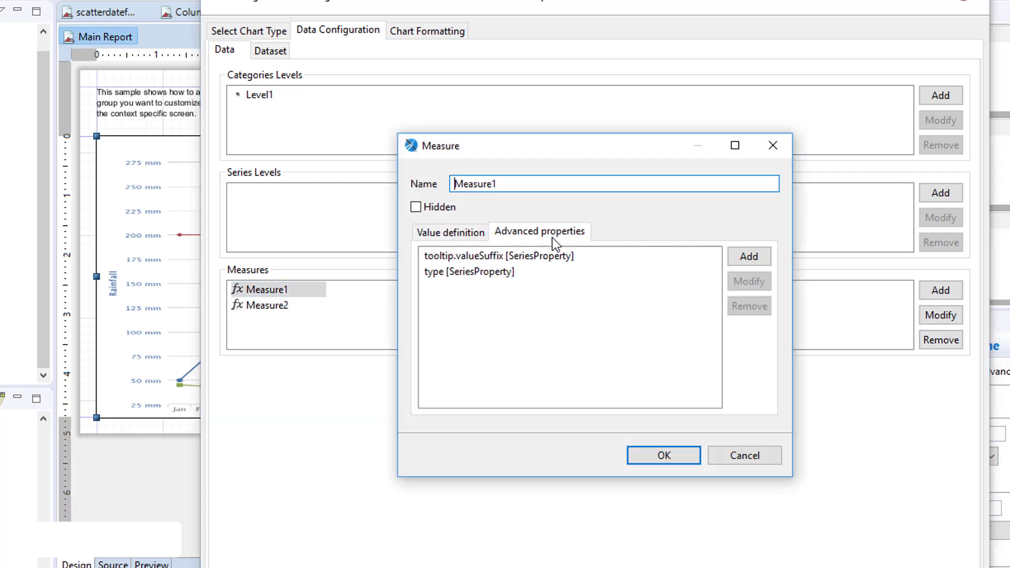
pyautogui.click(468, 272)
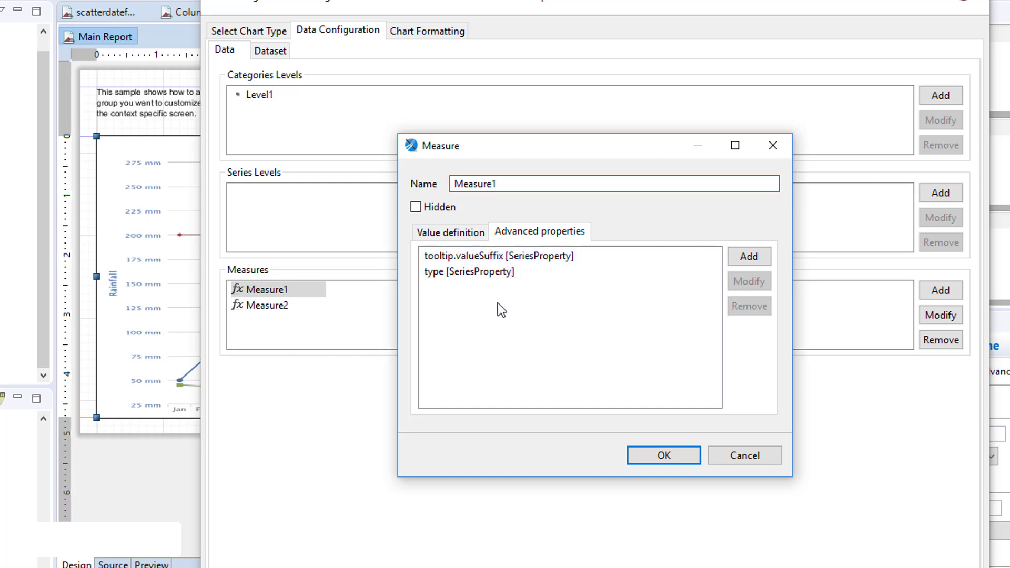
pyautogui.click(478, 272)
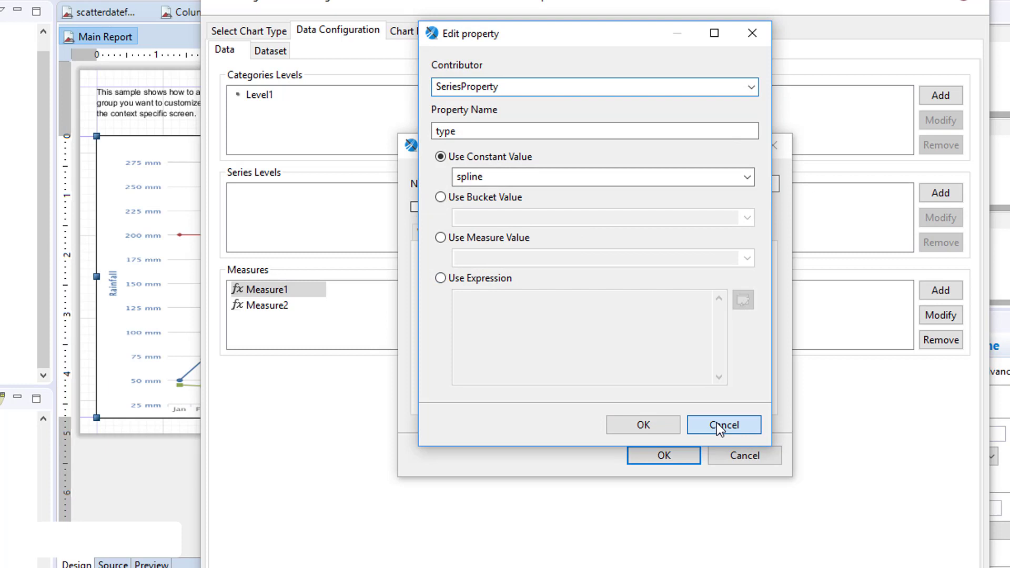
pyautogui.click(723, 425)
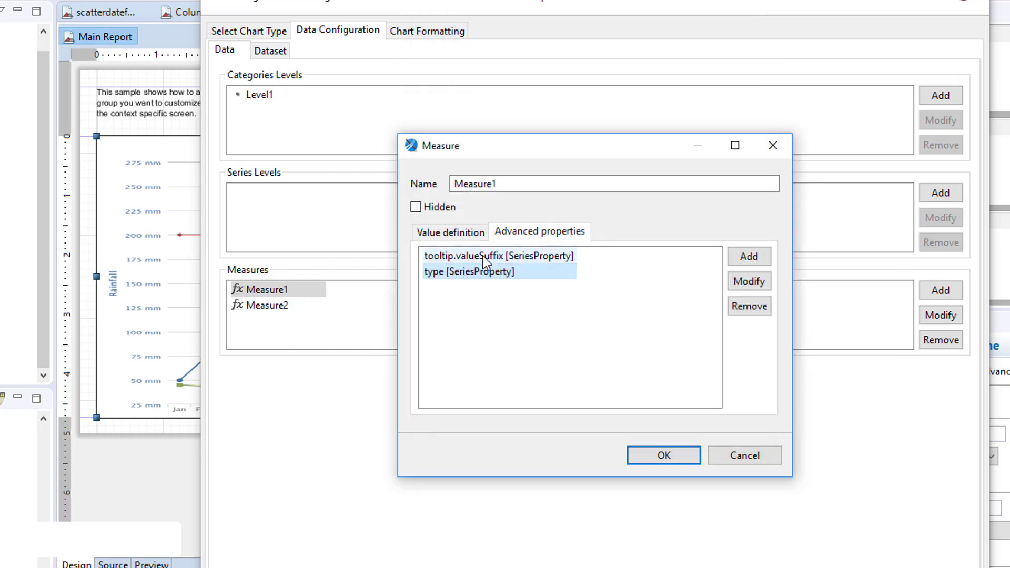
pyautogui.moveTo(494, 268)
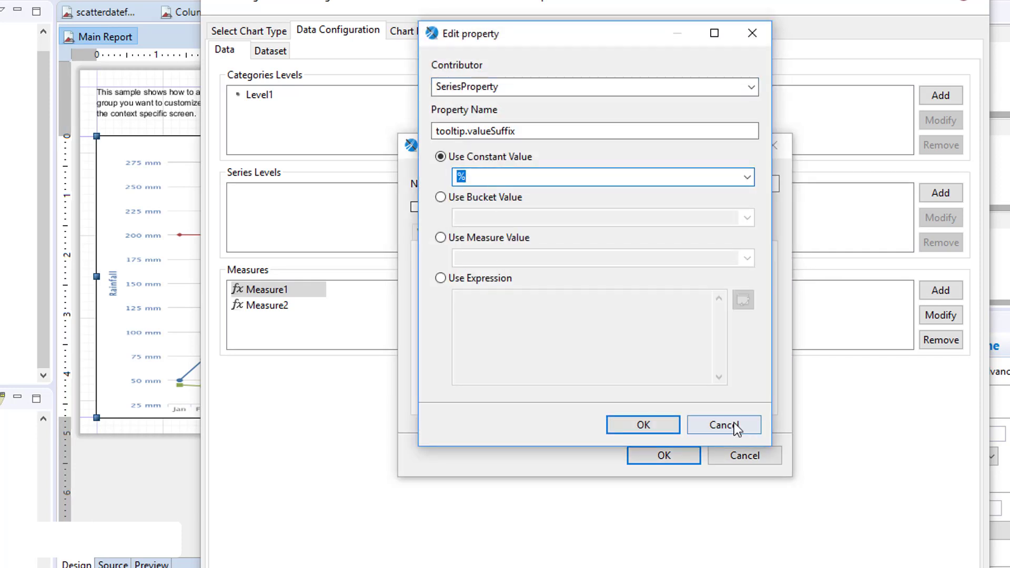
pyautogui.click(723, 425)
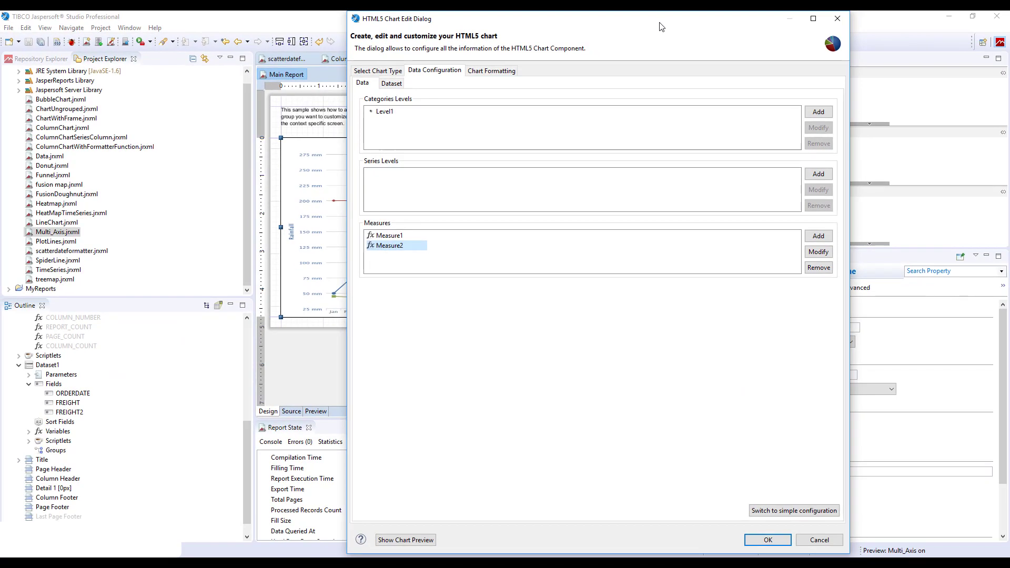
# - Preview the chart showing both measures on primary and secondary y-axes
pyautogui.click(405, 540)
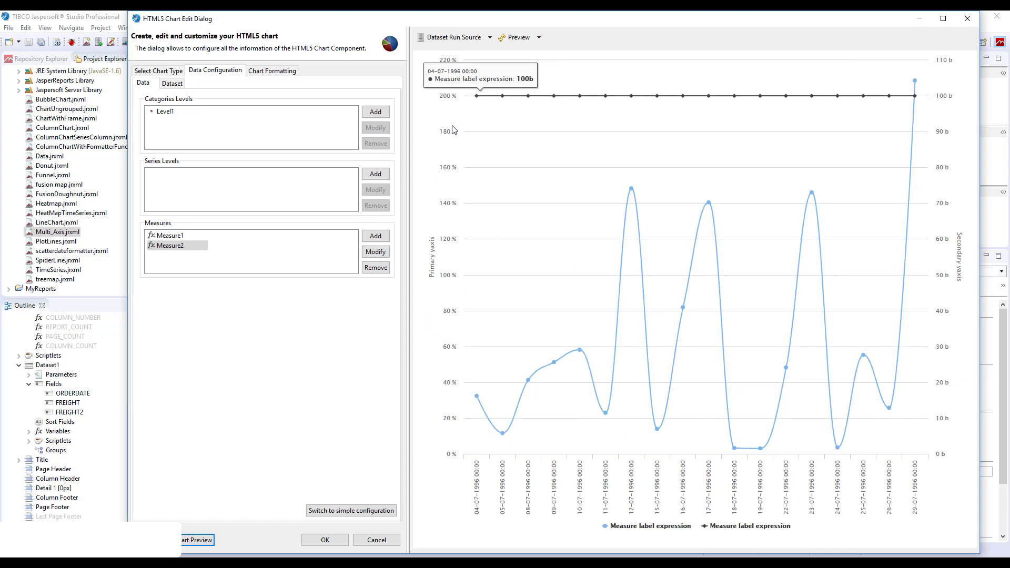
pyautogui.moveTo(553, 95)
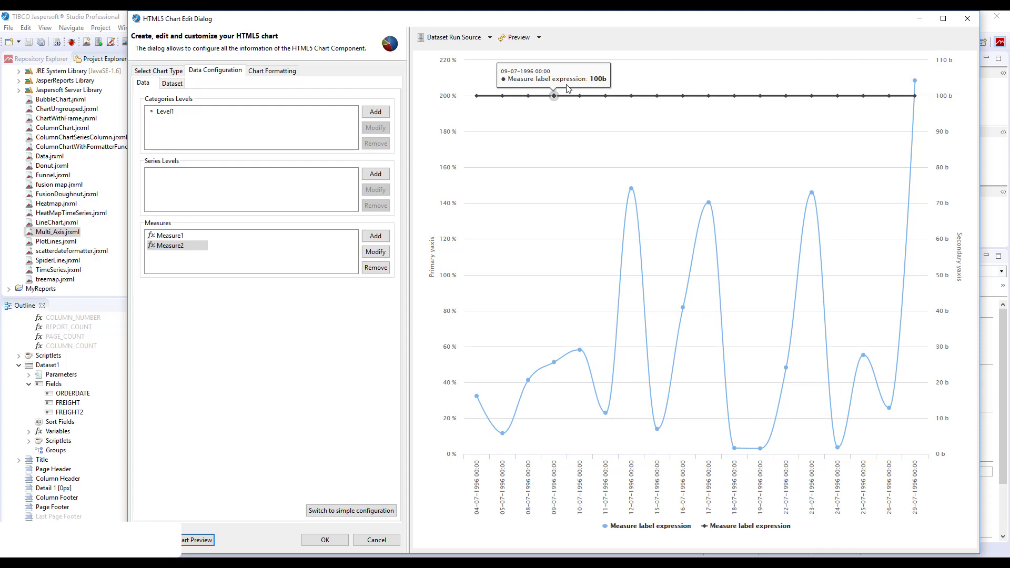
pyautogui.moveTo(709, 95)
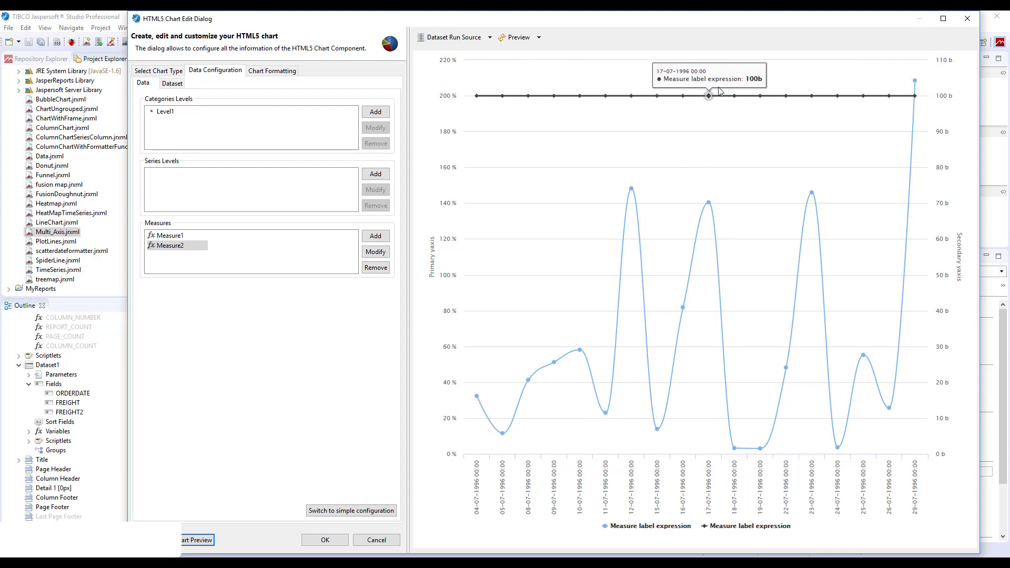
pyautogui.moveTo(836, 104)
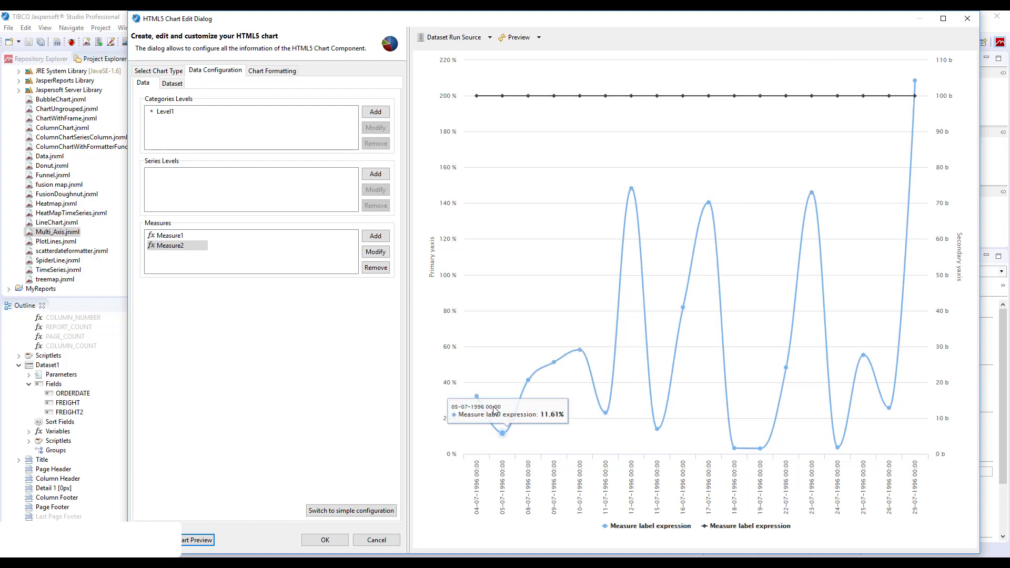
pyautogui.moveTo(703, 198)
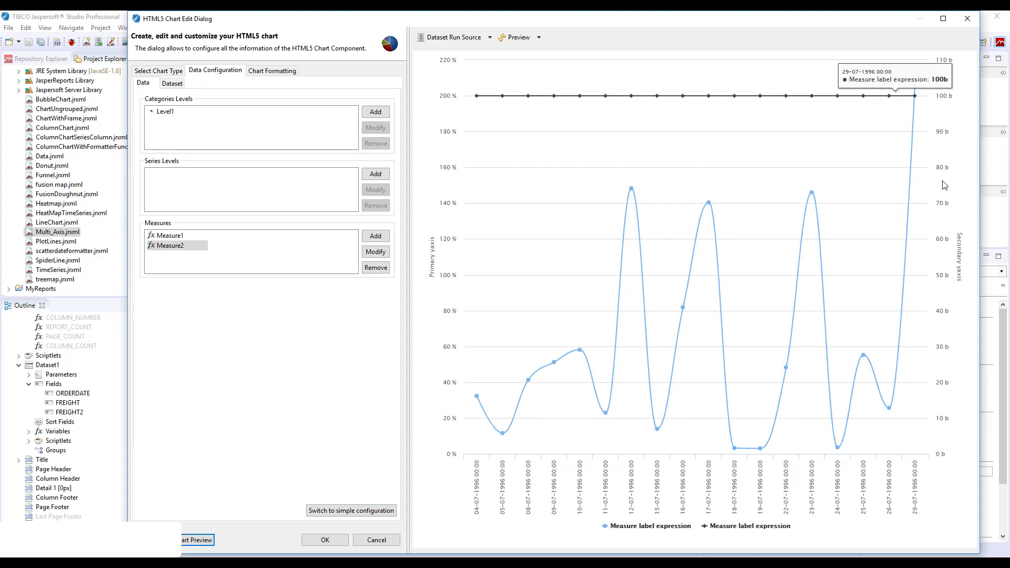
pyautogui.moveTo(960, 180)
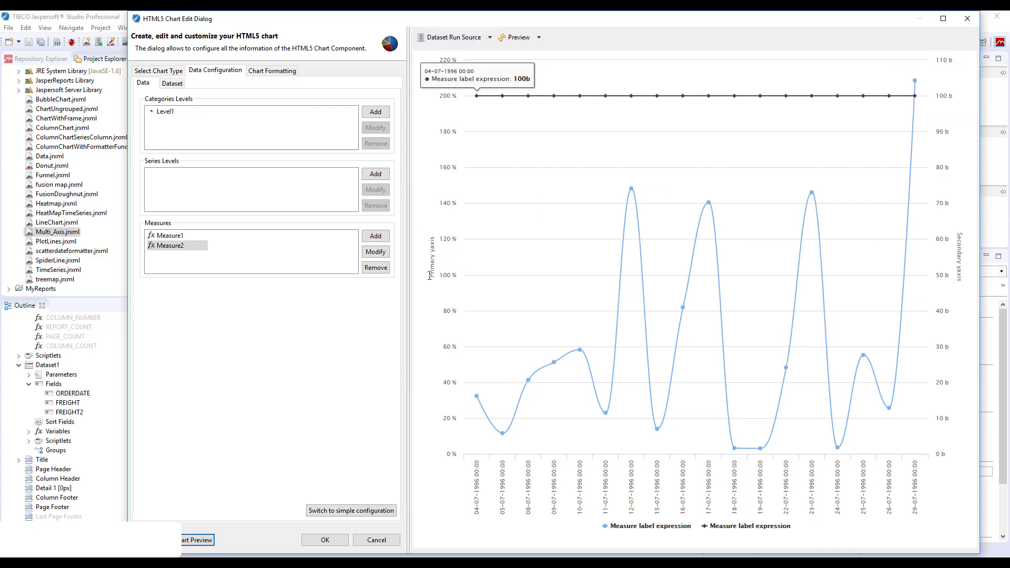
pyautogui.moveTo(431, 275)
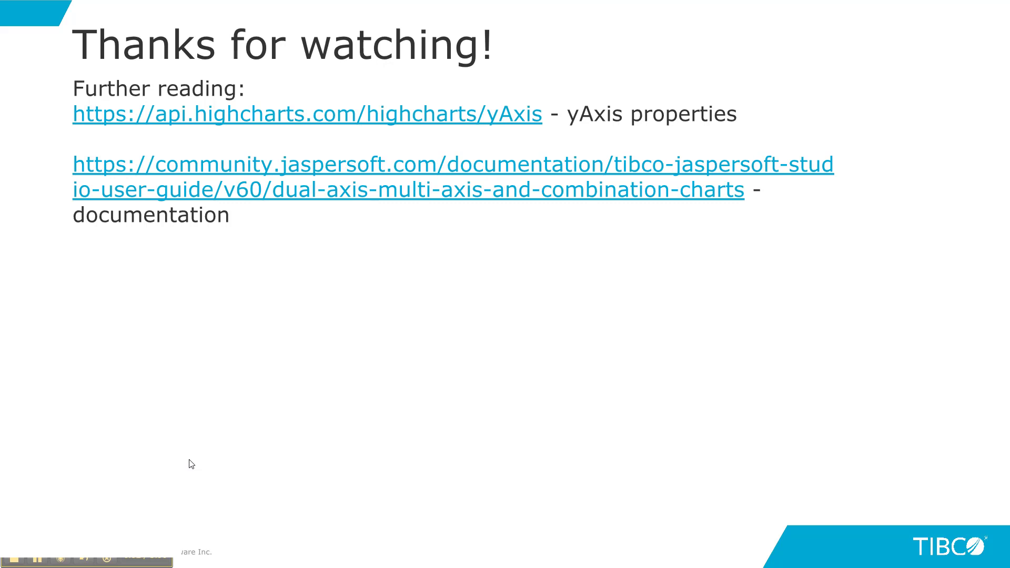
pyautogui.moveTo(494, 313)
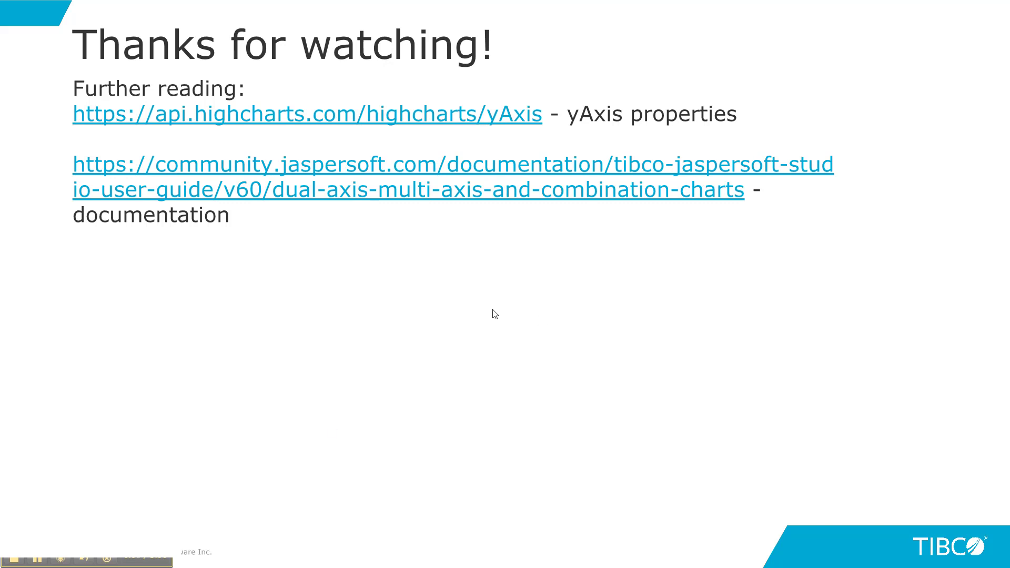